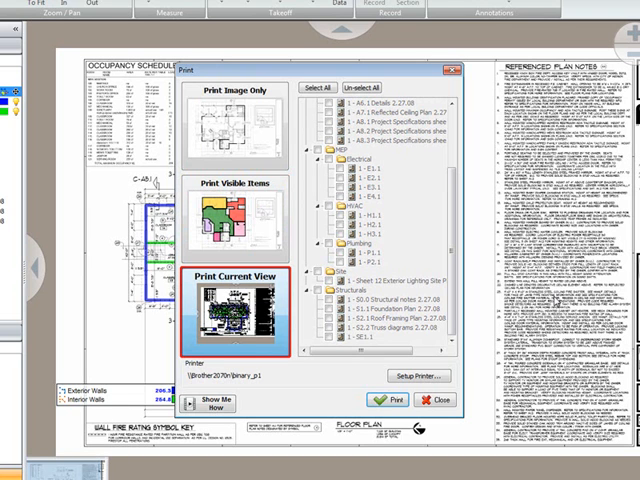
# Choose the Print Current View option for the floor plan printout
pyautogui.click(230, 220)
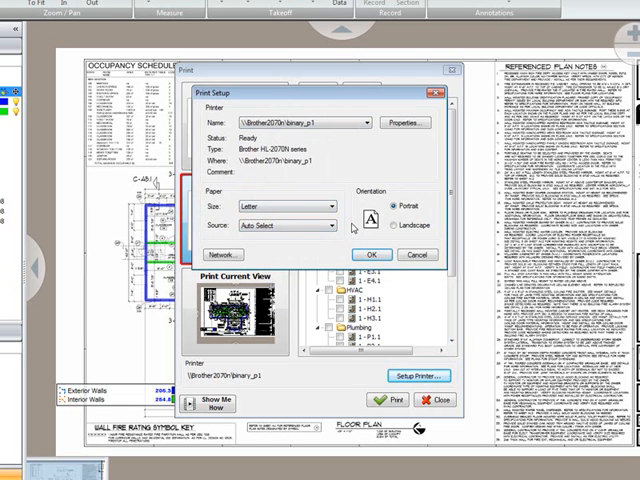
pyautogui.click(416, 256)
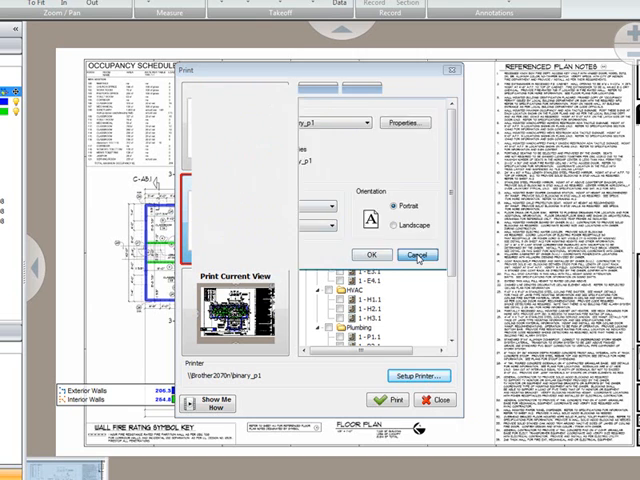